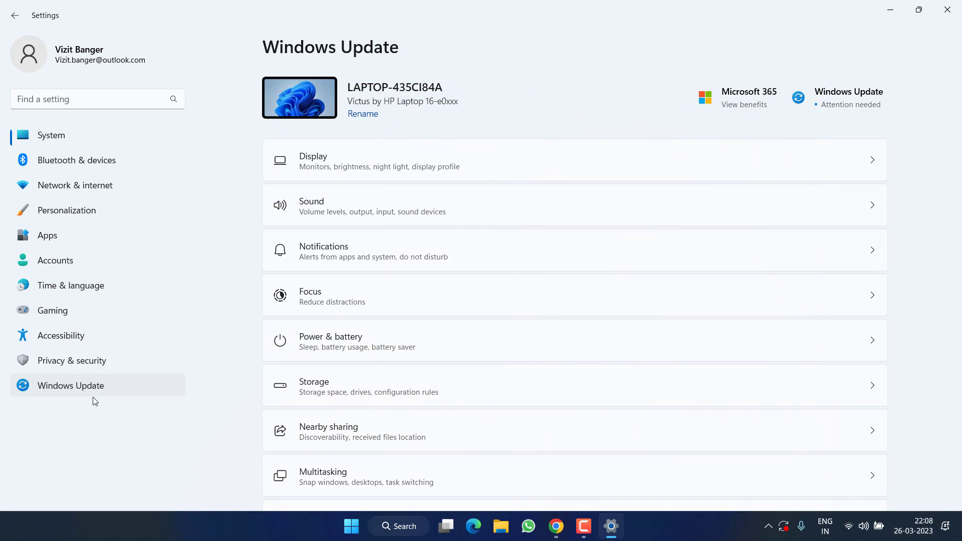
# Show the Windows Update page with its list of pending updates.
pyautogui.click(70, 385)
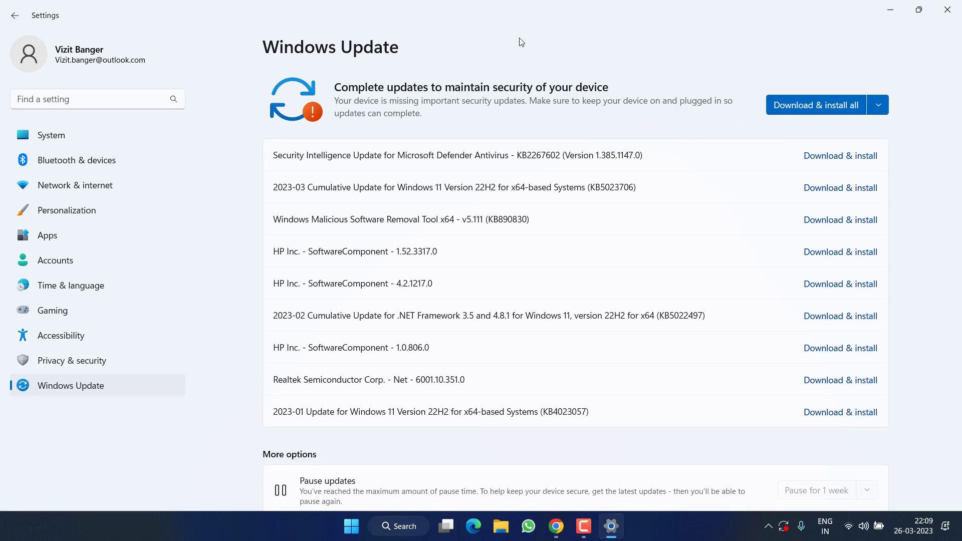
# Review the Display resolution options and keep 1920 × 1080 (Recommended).
pyautogui.click(51, 135)
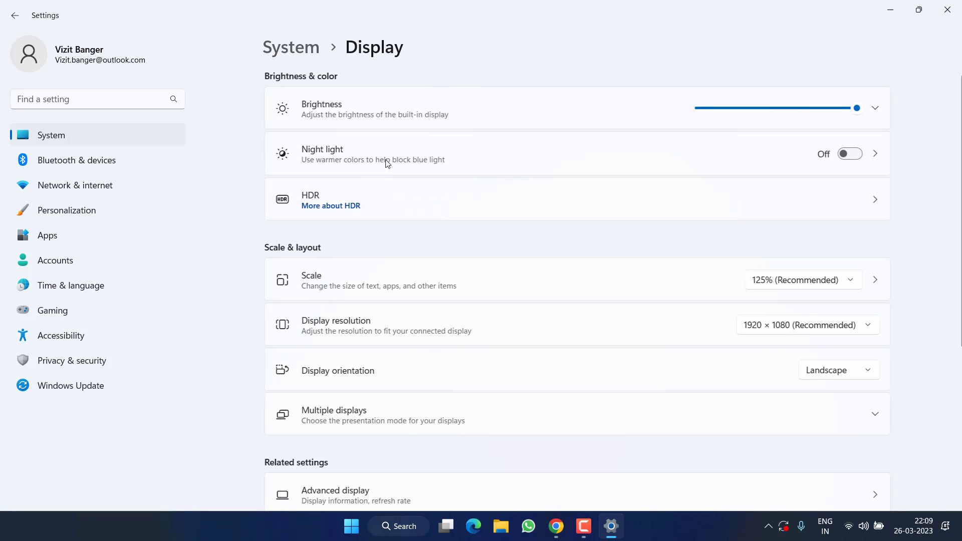
pyautogui.scroll(-3)
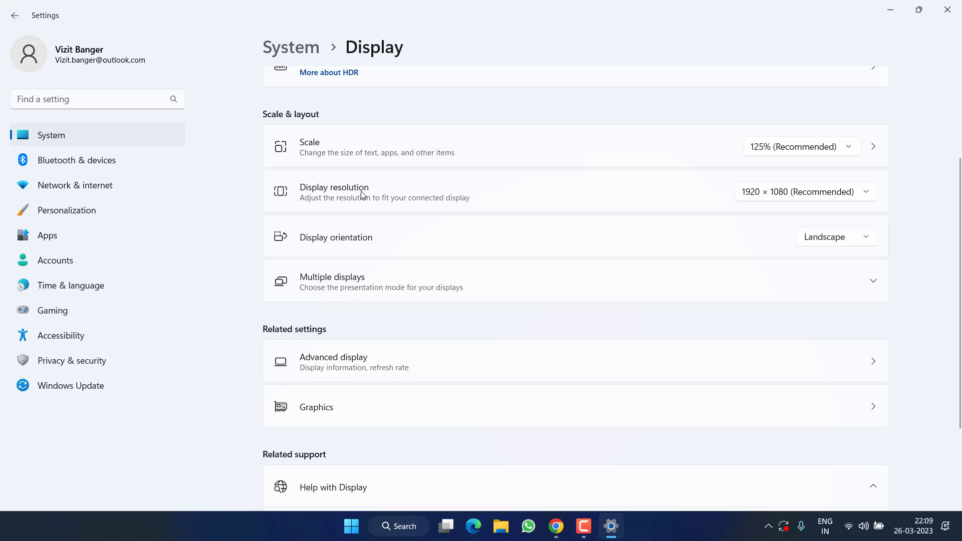
pyautogui.click(805, 191)
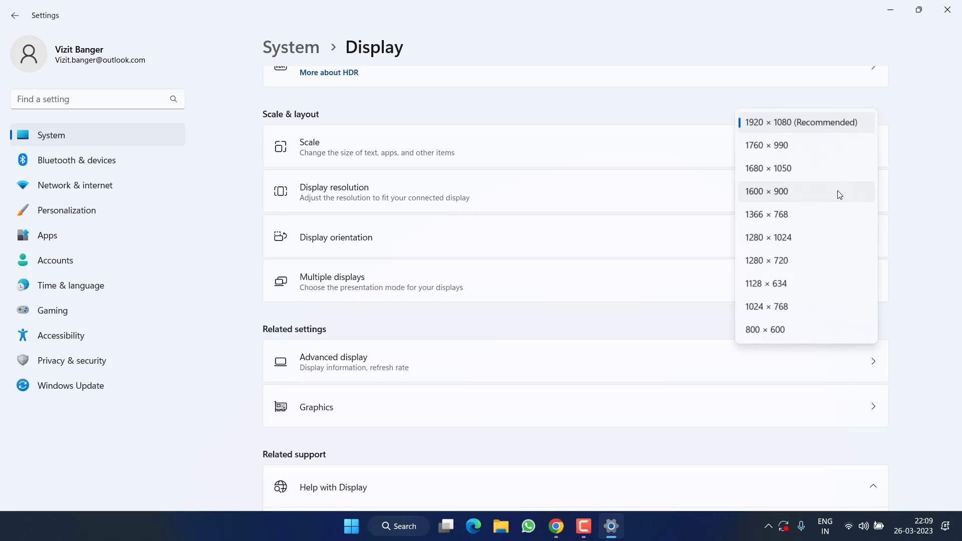
pyautogui.moveTo(831, 100)
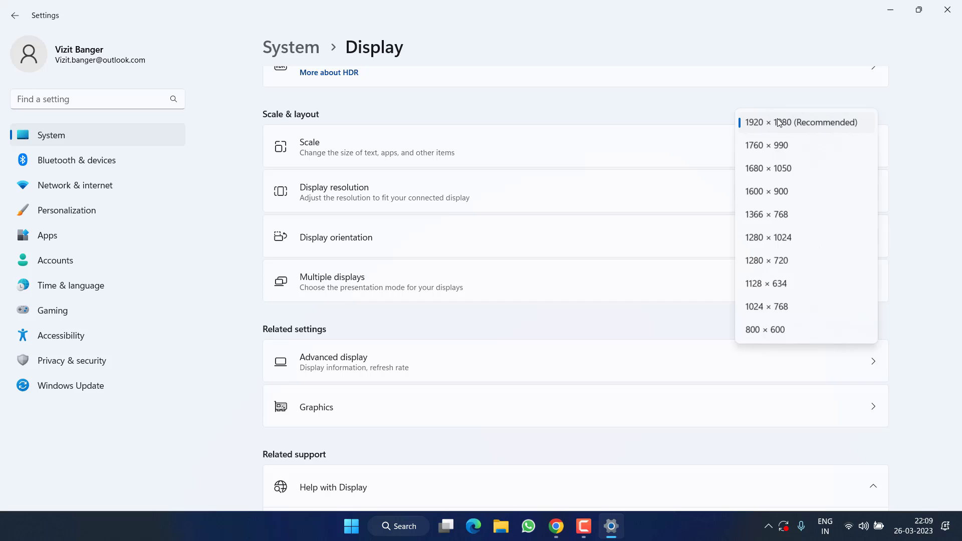
pyautogui.moveTo(768, 118)
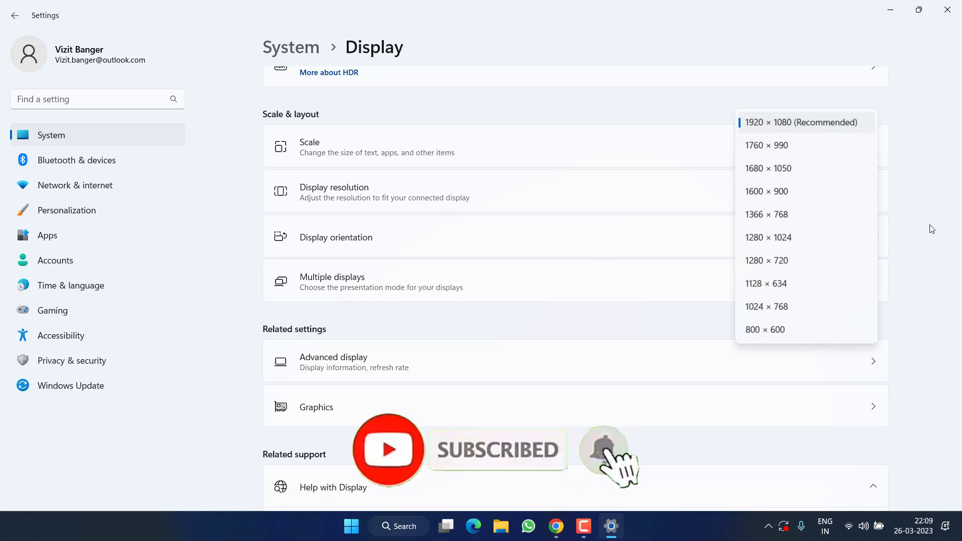
pyautogui.click(802, 122)
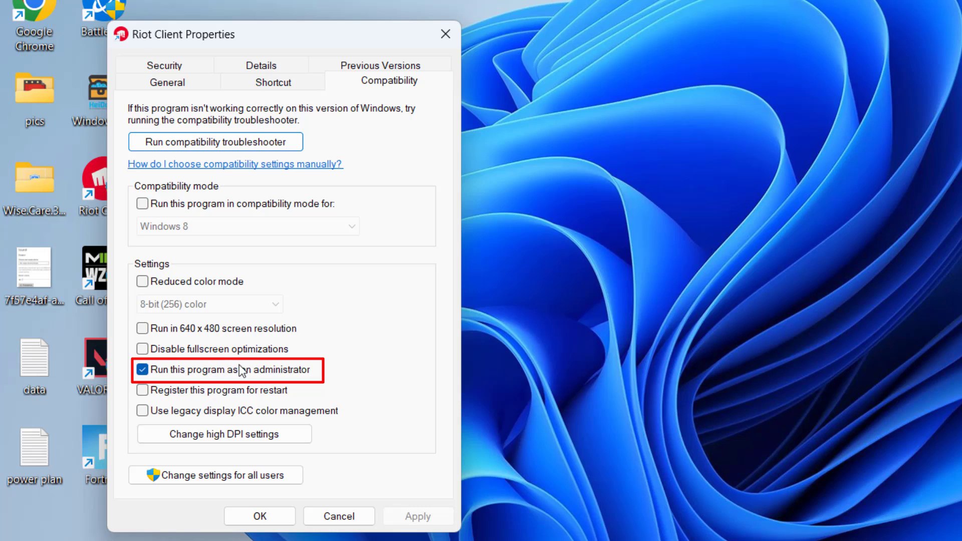
pyautogui.moveTo(282, 377)
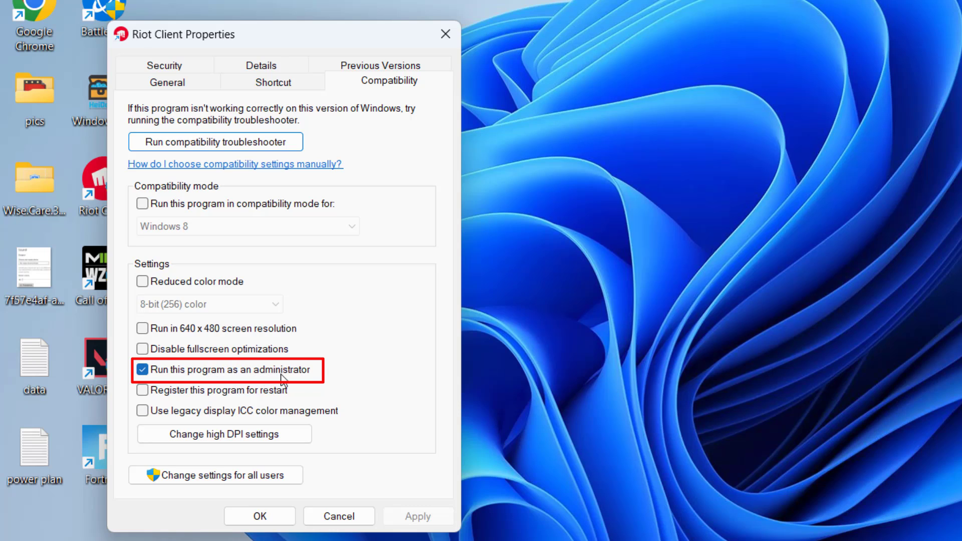
# For Riot Client, toggle run-as-administrator and compatibility mode, and disable fullscreen optimizations.
pyautogui.click(142, 370)
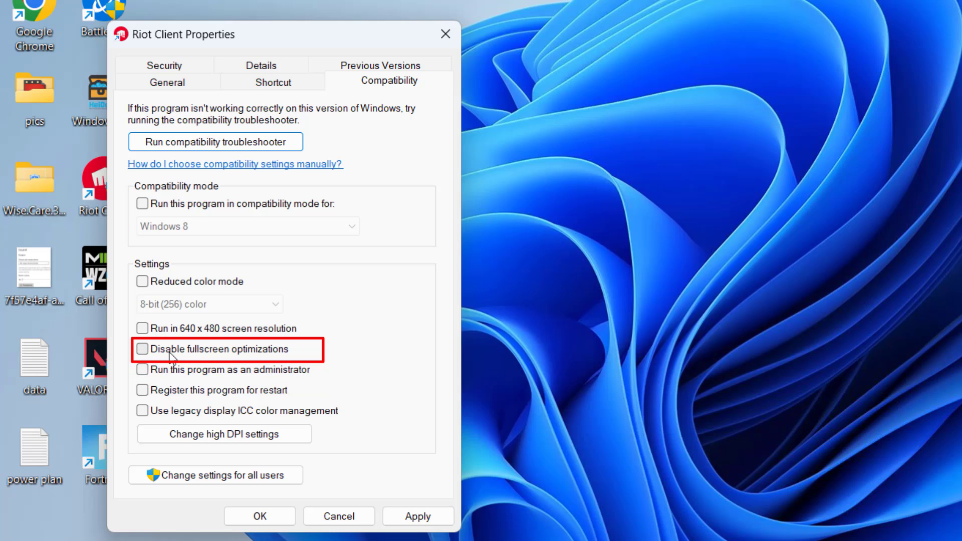
pyautogui.click(142, 348)
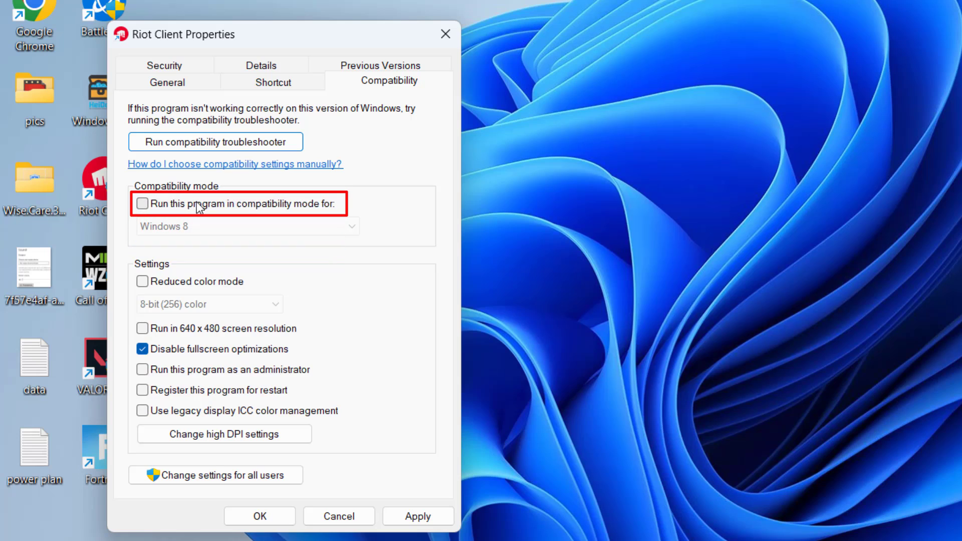
pyautogui.click(141, 203)
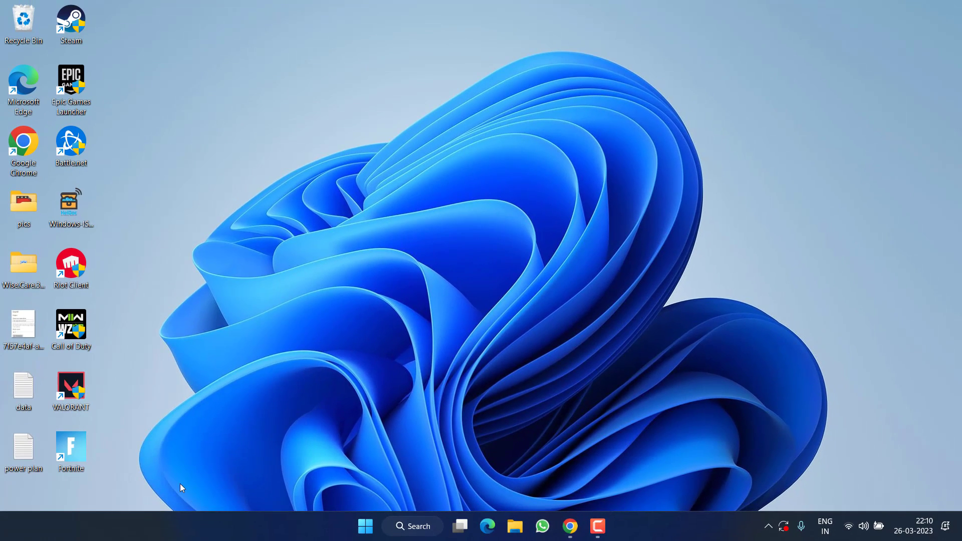
pyautogui.moveTo(235, 298)
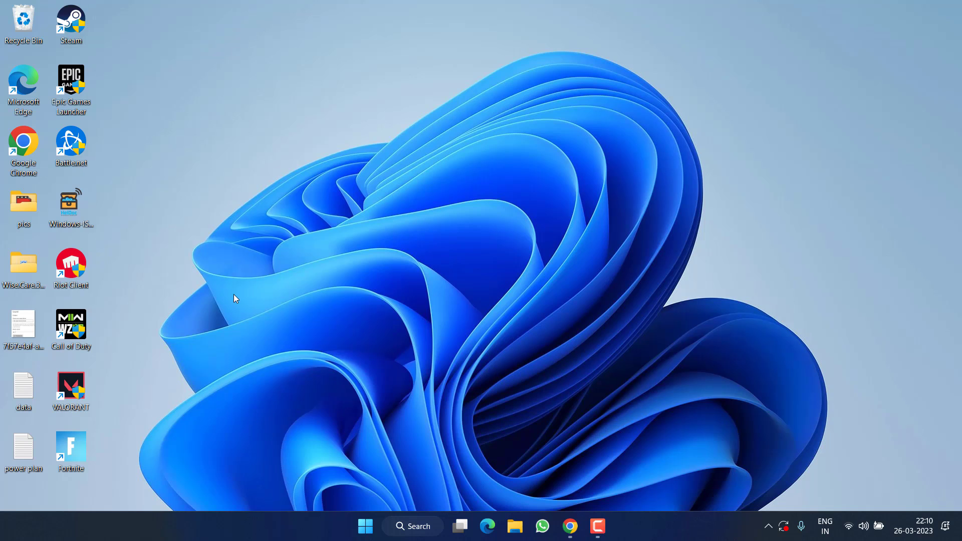
pyautogui.moveTo(232, 294)
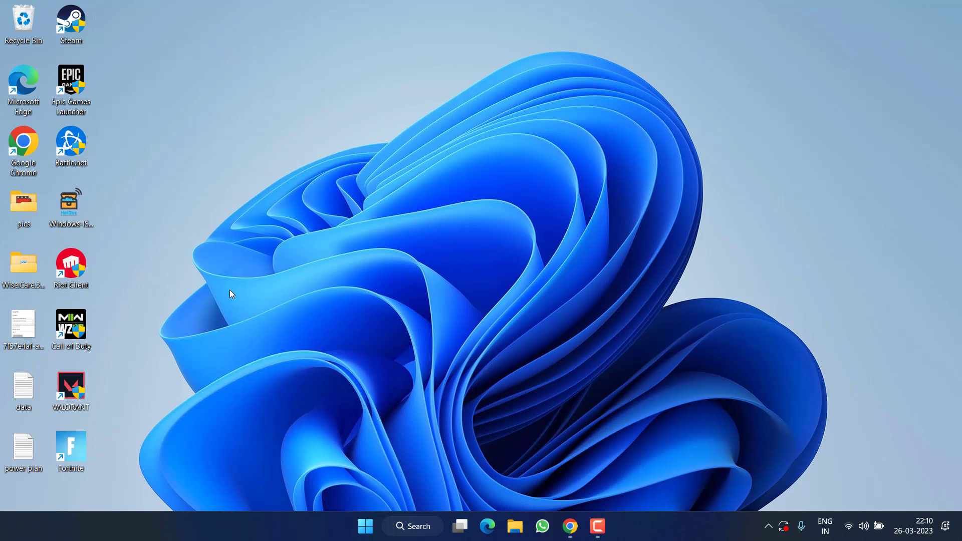
pyautogui.moveTo(181, 307)
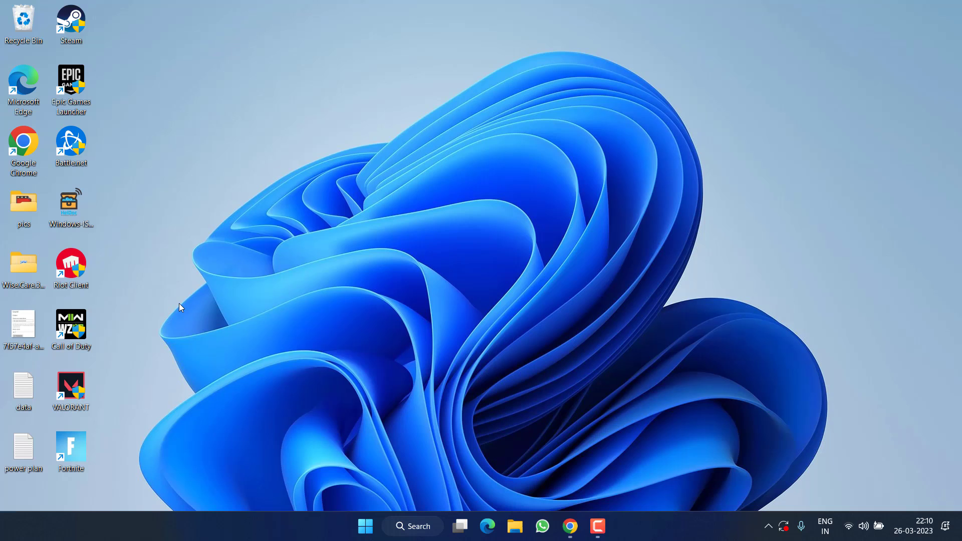
pyautogui.moveTo(366, 341)
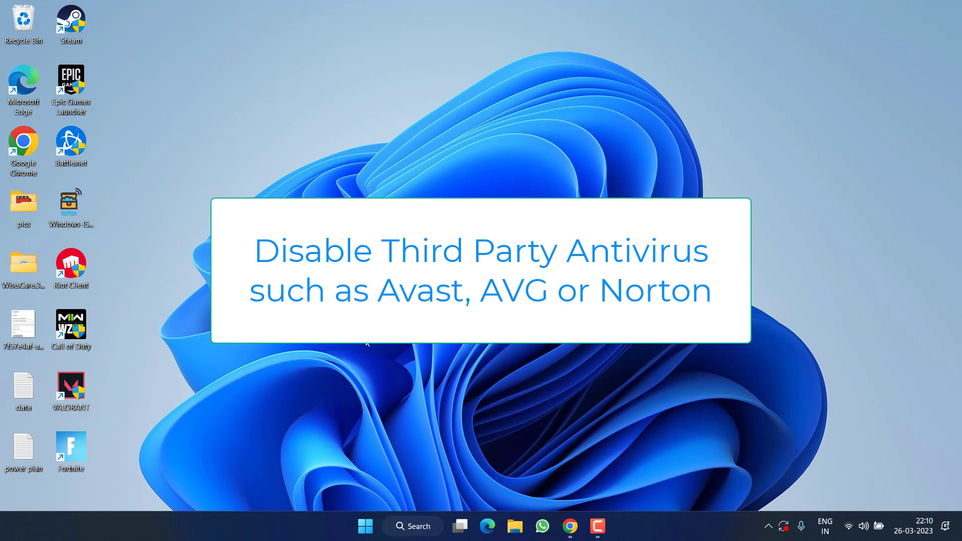
# Open Windows Security's Firewall & network protection and its allowed apps list.
pyautogui.click(365, 526)
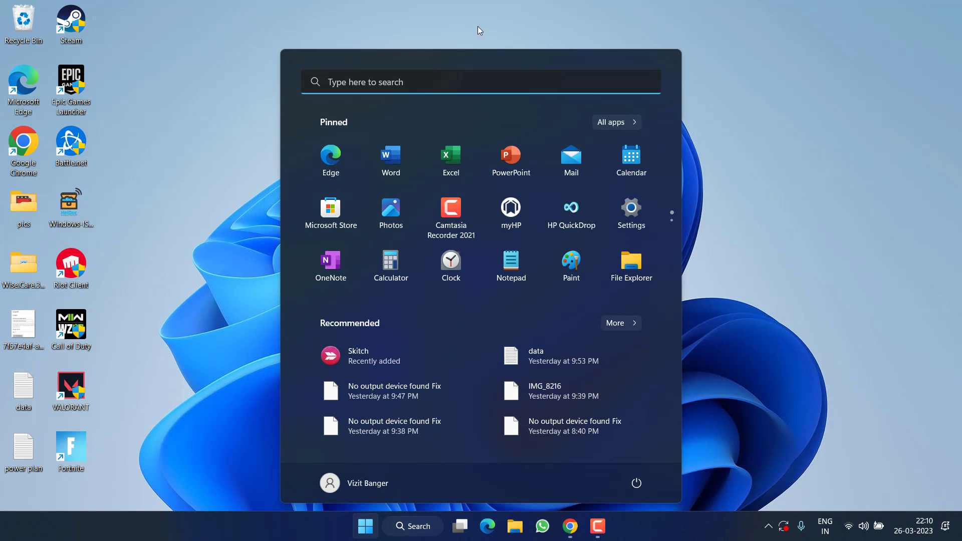
pyautogui.write('windows Security')
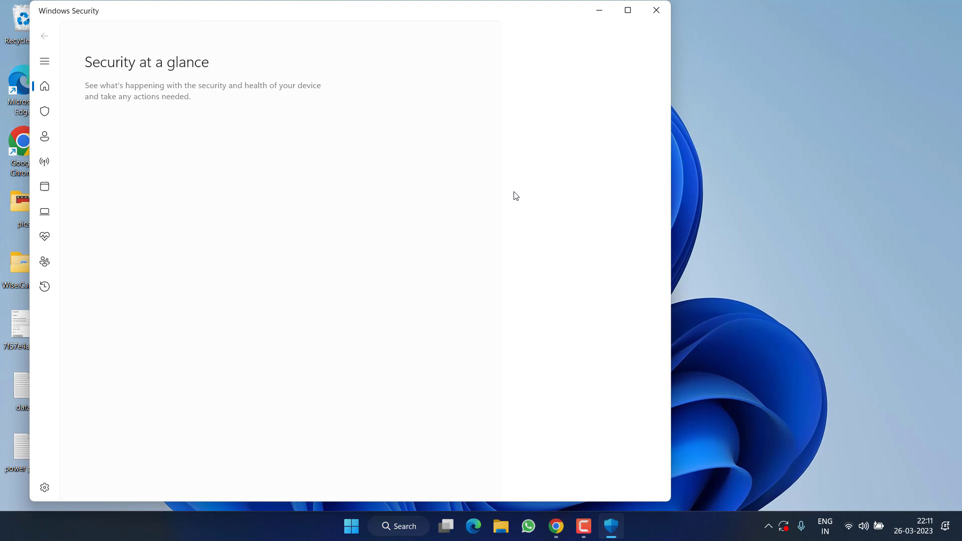
pyautogui.click(44, 60)
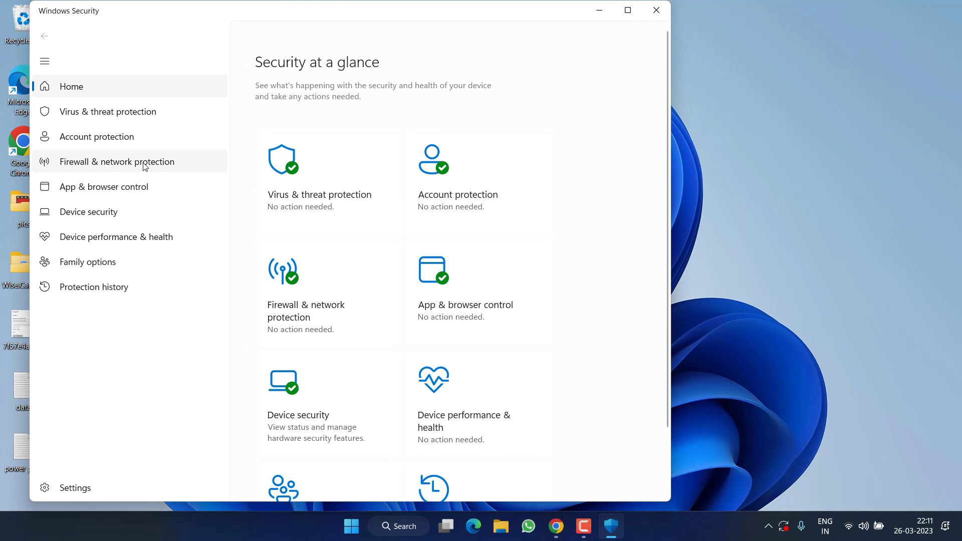
pyautogui.click(117, 161)
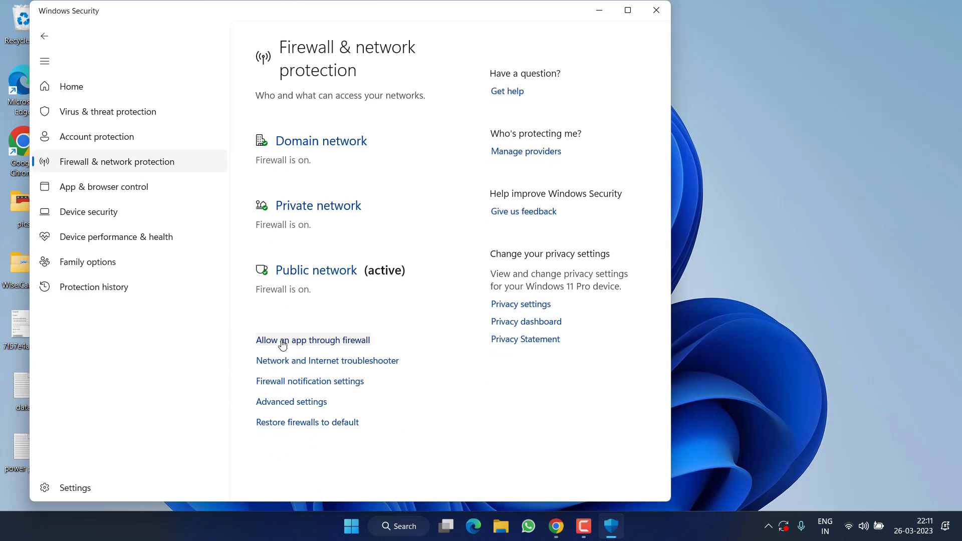
pyautogui.click(313, 340)
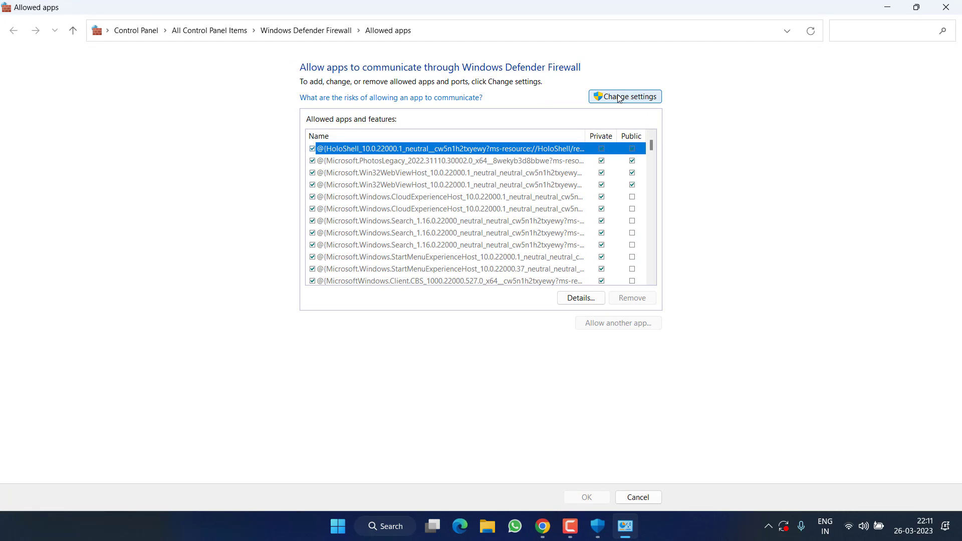
# Unlock the allowed apps list and pick the VALORANT executable as an app to allow.
pyautogui.click(624, 96)
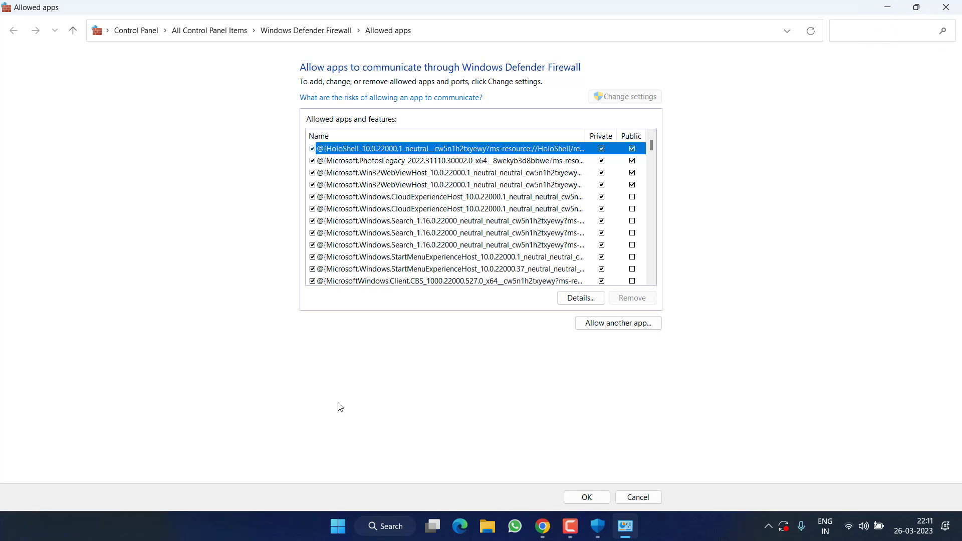
pyautogui.moveTo(617, 322)
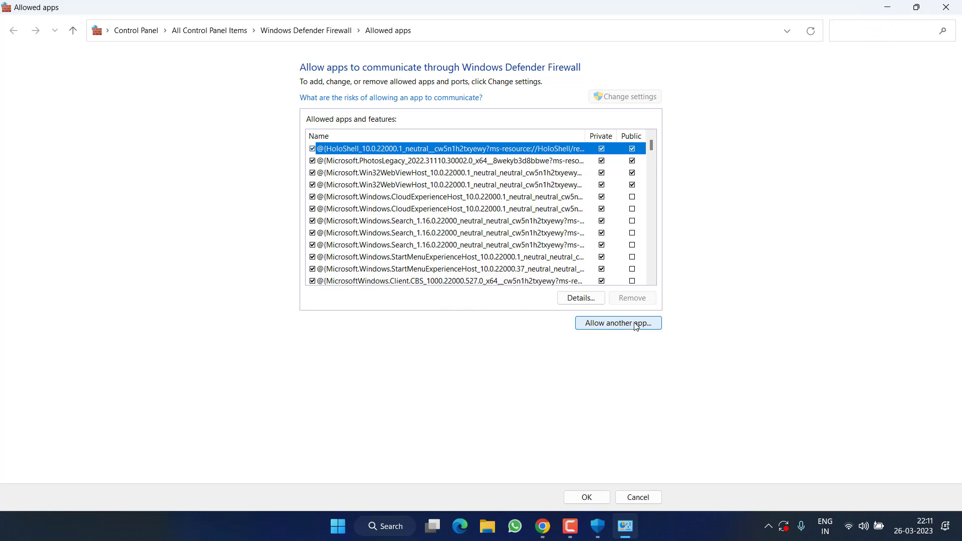
pyautogui.click(617, 324)
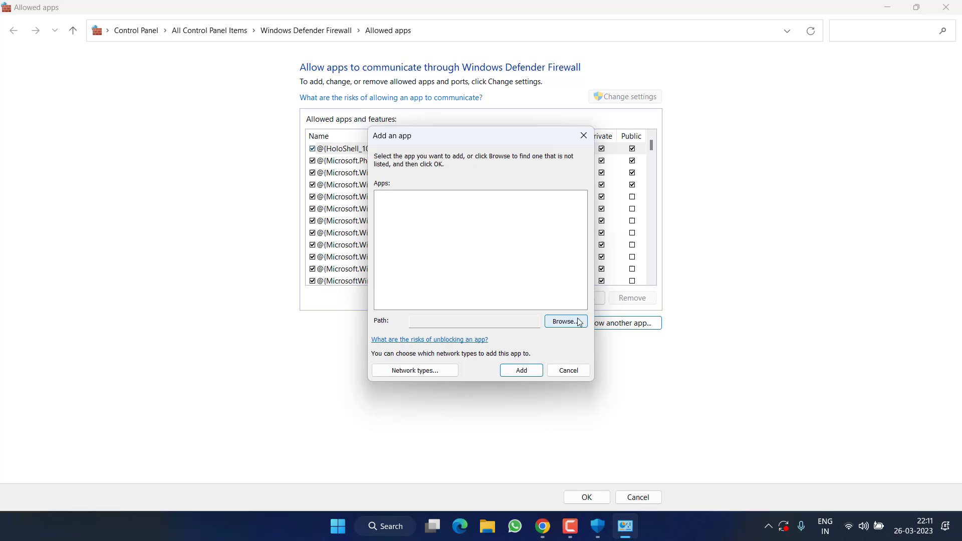
pyautogui.click(563, 321)
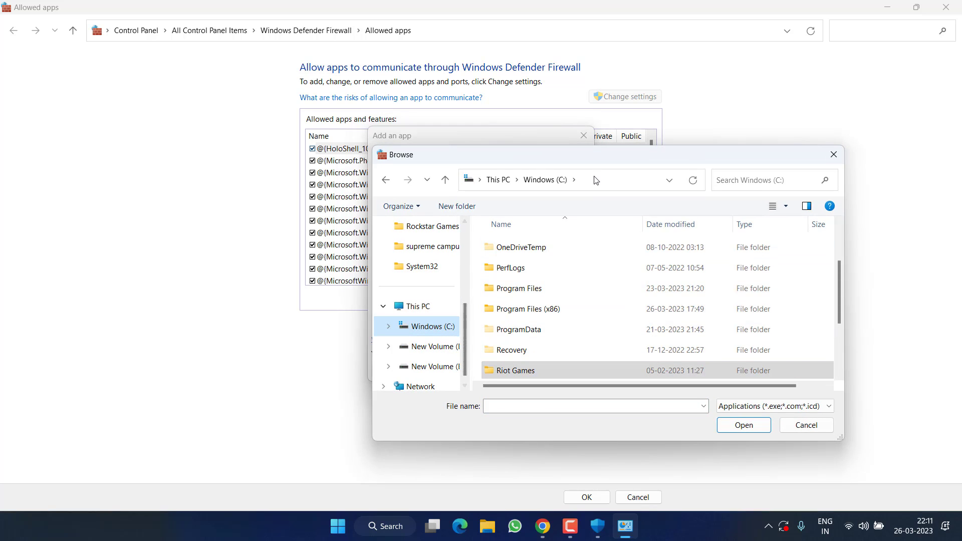
pyautogui.doubleClick(516, 370)
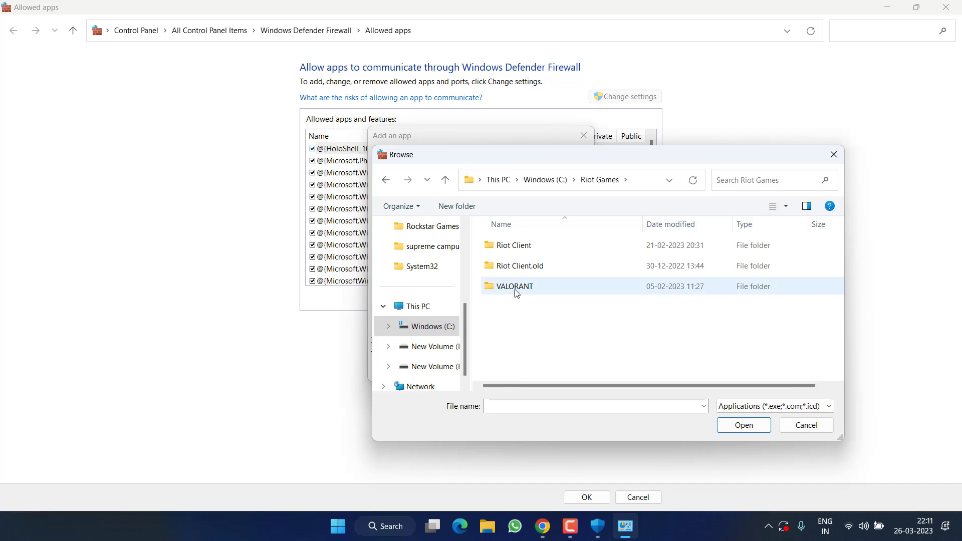
pyautogui.doubleClick(514, 286)
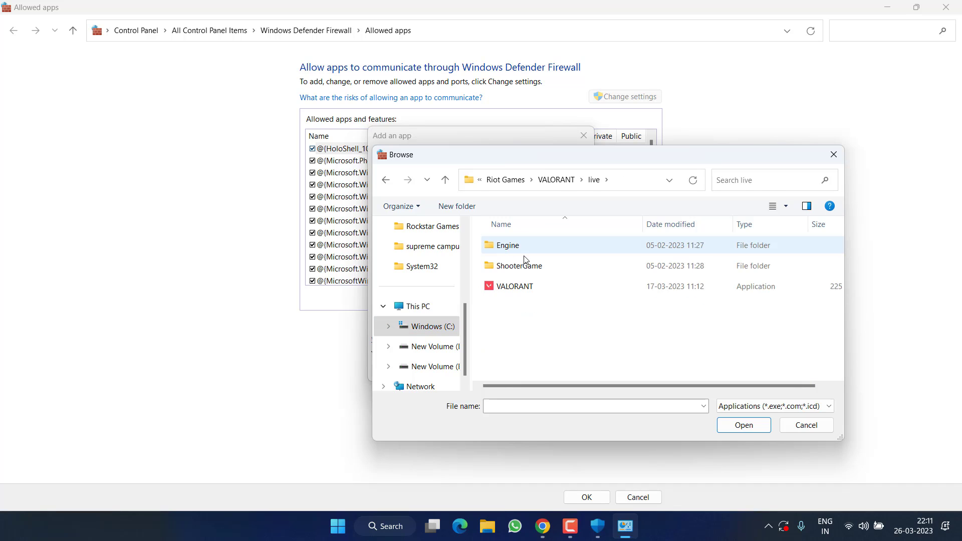
pyautogui.click(514, 286)
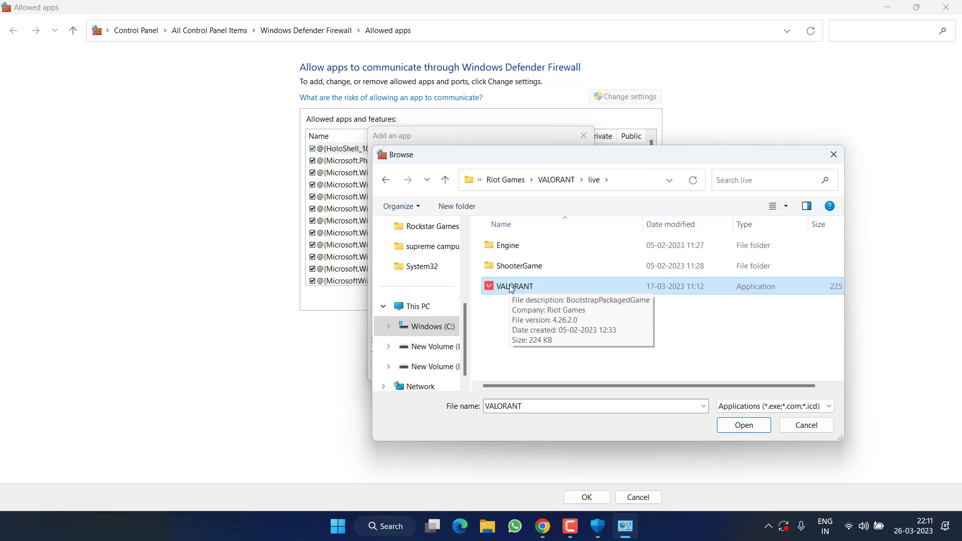
pyautogui.click(742, 424)
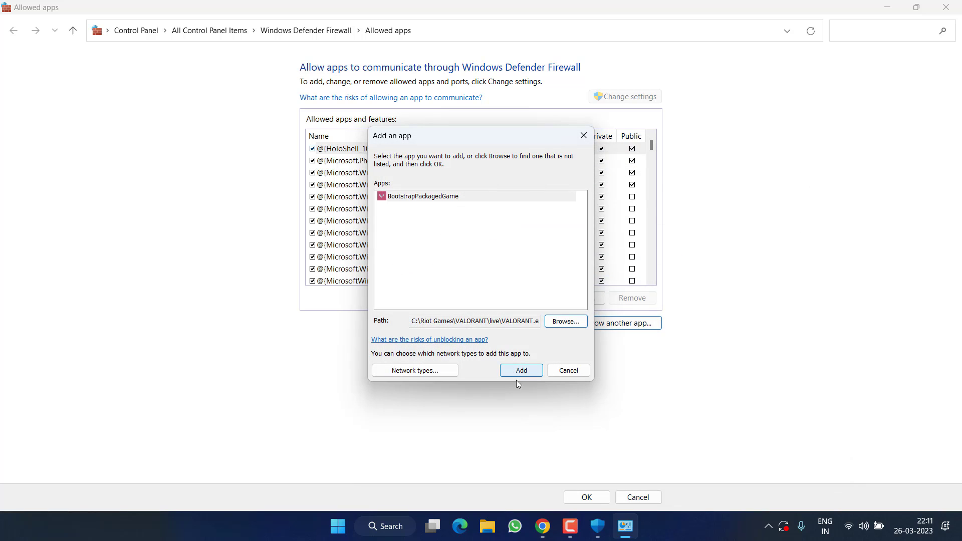
pyautogui.click(565, 321)
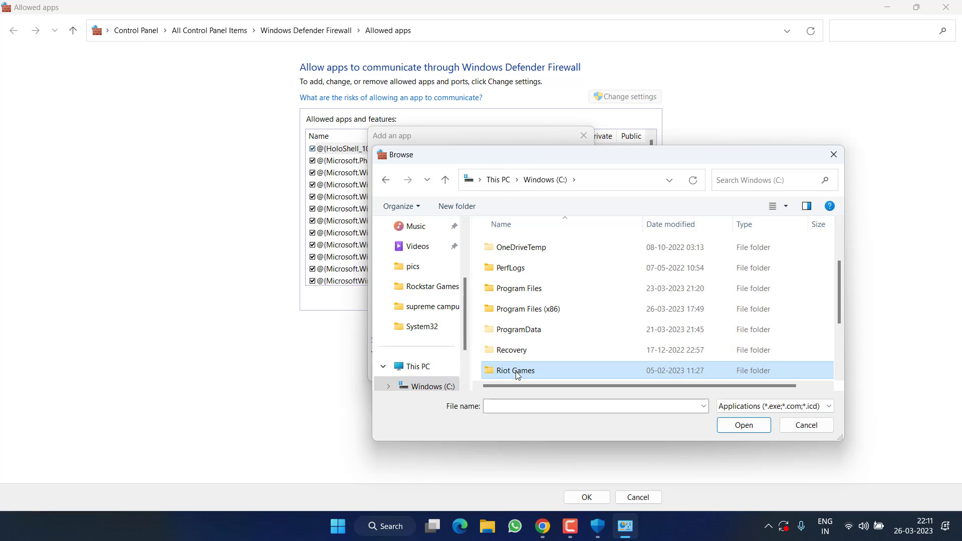
# Pick RiotClientServices from the Riot Client folder and browse for another app.
pyautogui.doubleClick(514, 369)
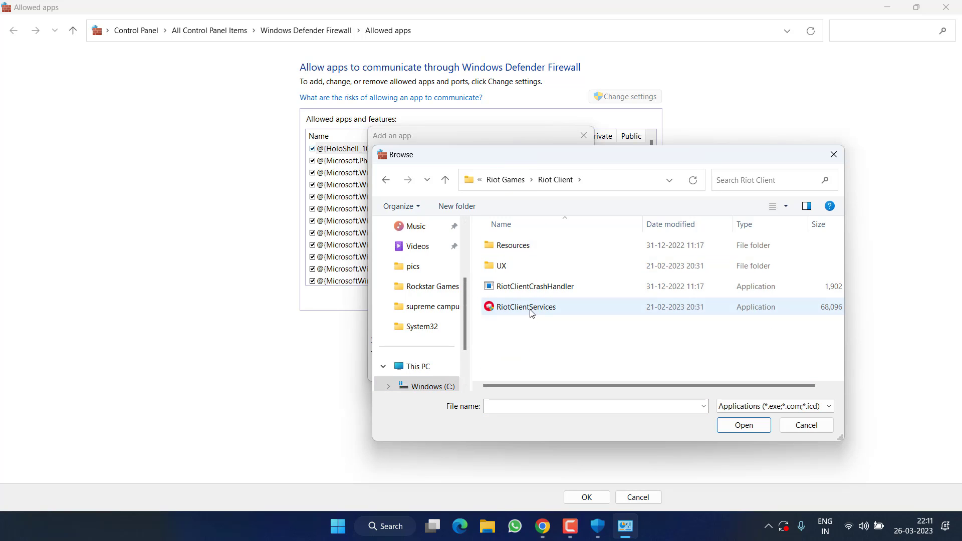
pyautogui.click(525, 306)
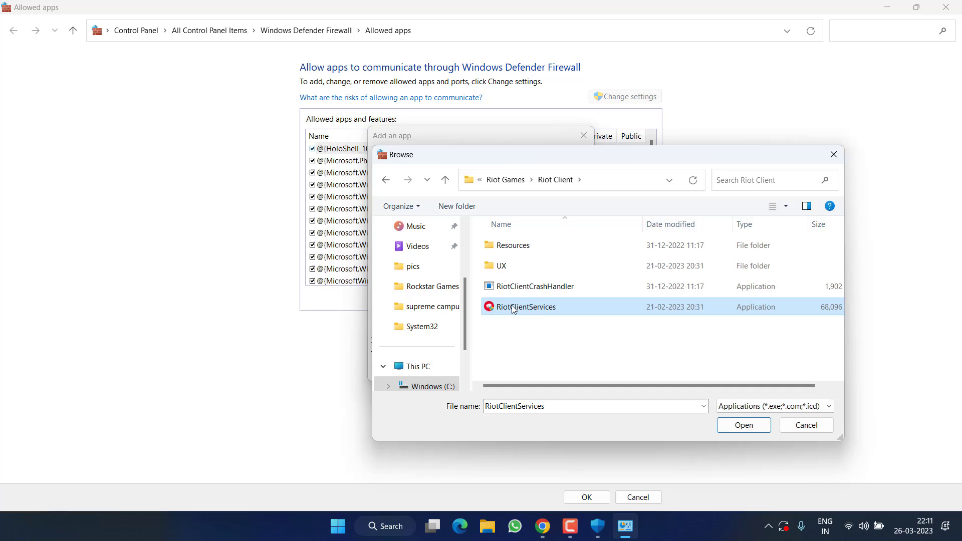
pyautogui.click(742, 424)
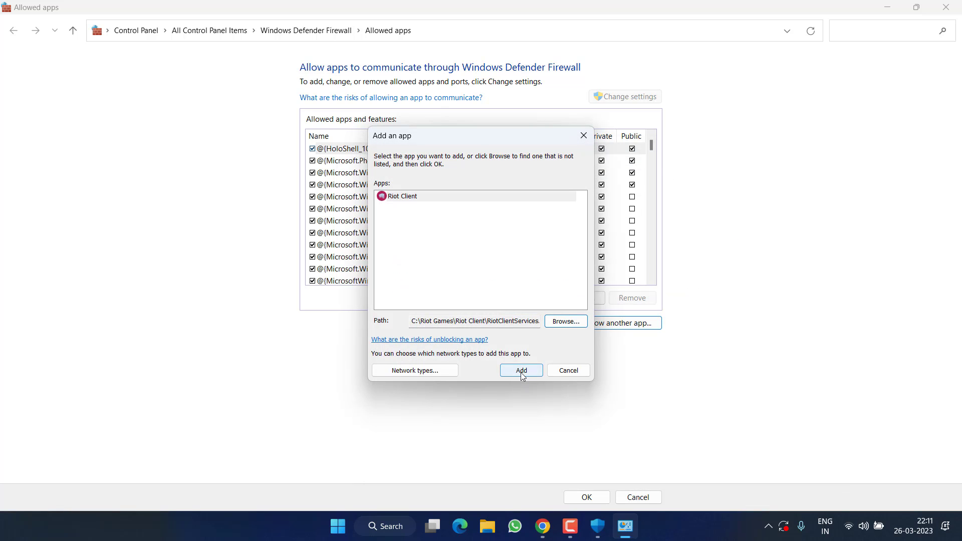
pyautogui.moveTo(576, 311)
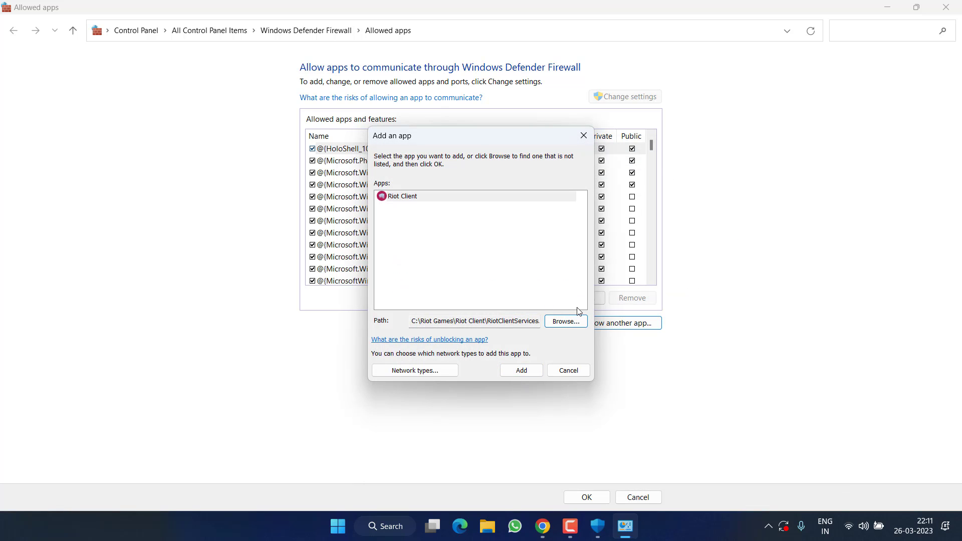
pyautogui.click(565, 320)
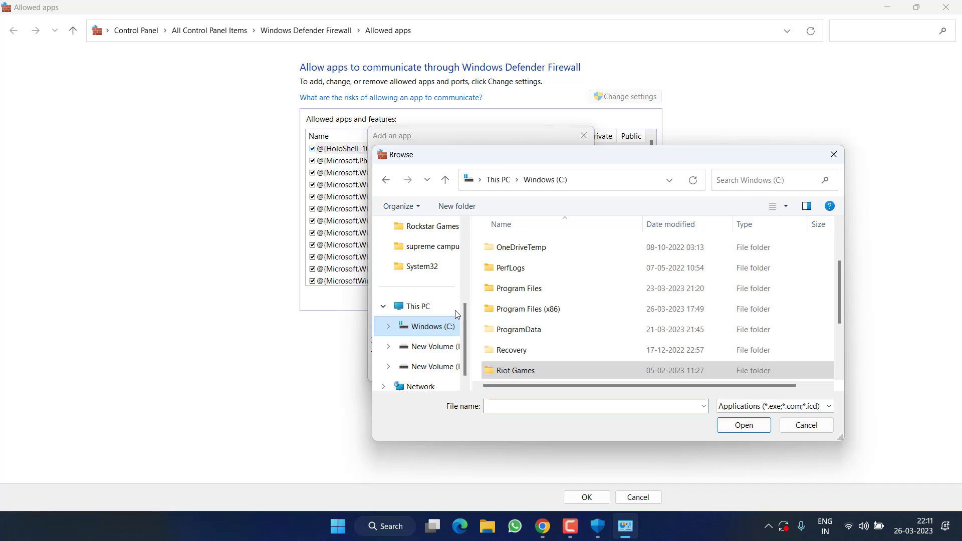
# Add VALORANT-Win64-Shipping from ShooterGame\Binaries\Win64 and dismiss the already-an-exception warning.
pyautogui.doubleClick(516, 370)
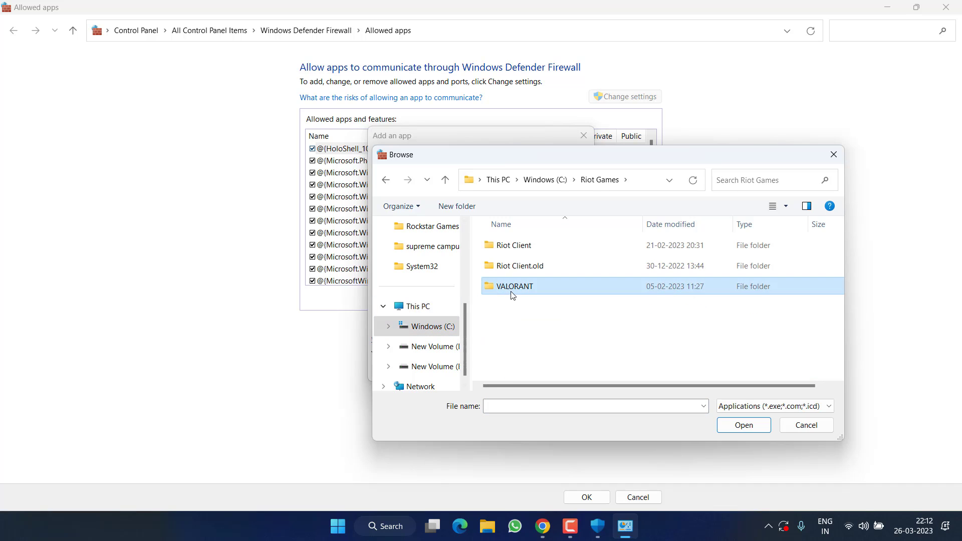
pyautogui.doubleClick(514, 286)
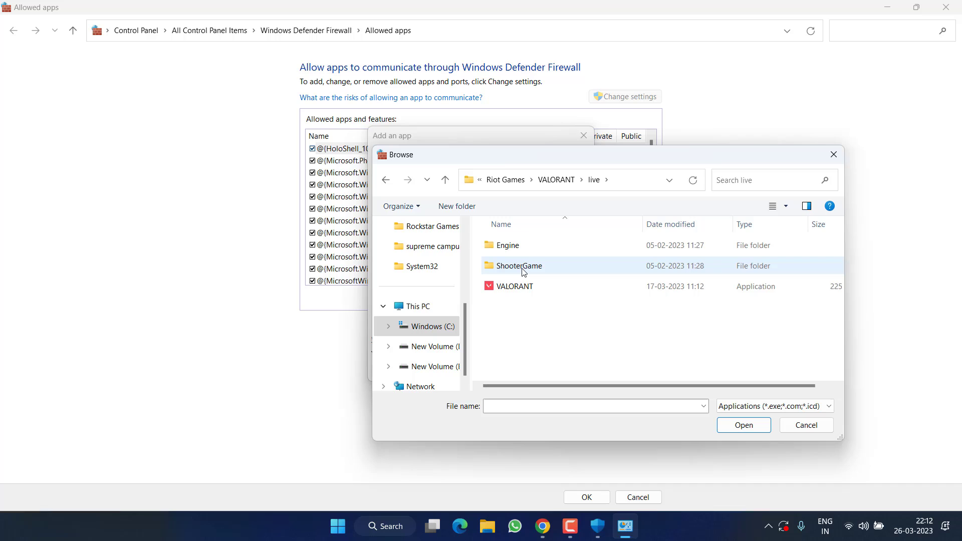
pyautogui.doubleClick(519, 265)
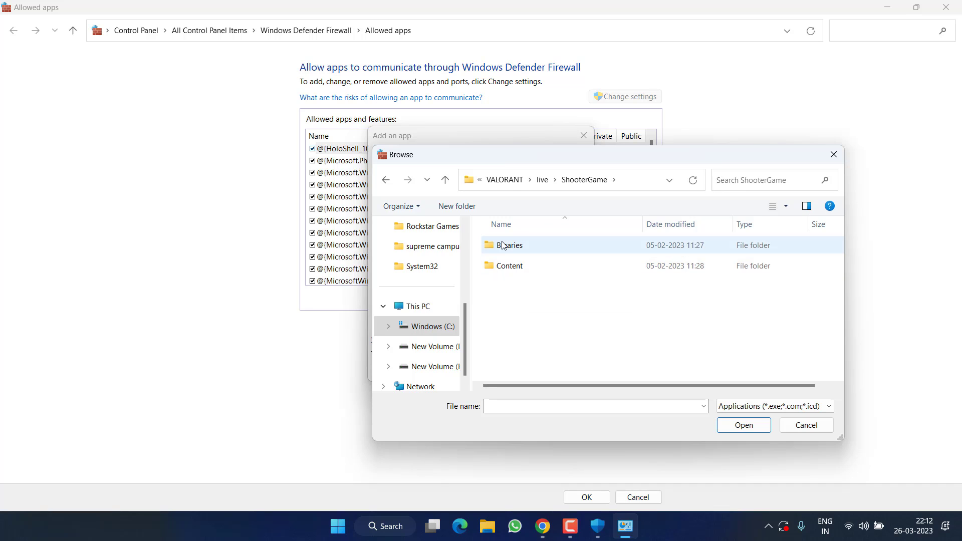
pyautogui.doubleClick(509, 245)
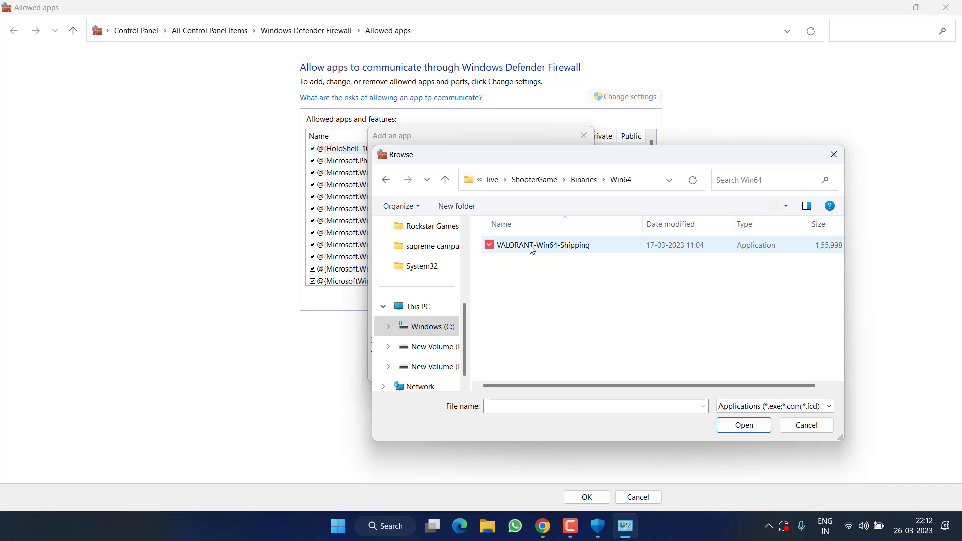
pyautogui.click(542, 245)
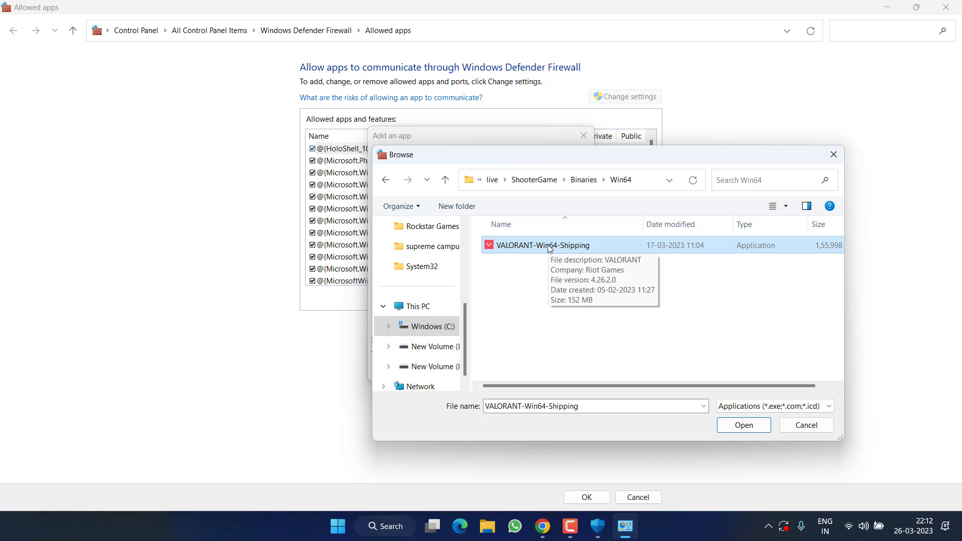
pyautogui.click(742, 424)
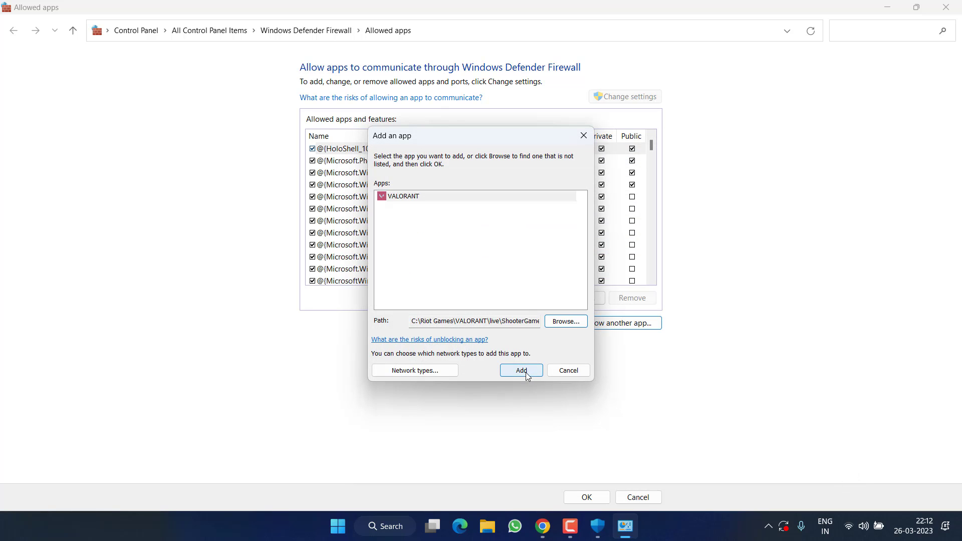
pyautogui.click(520, 370)
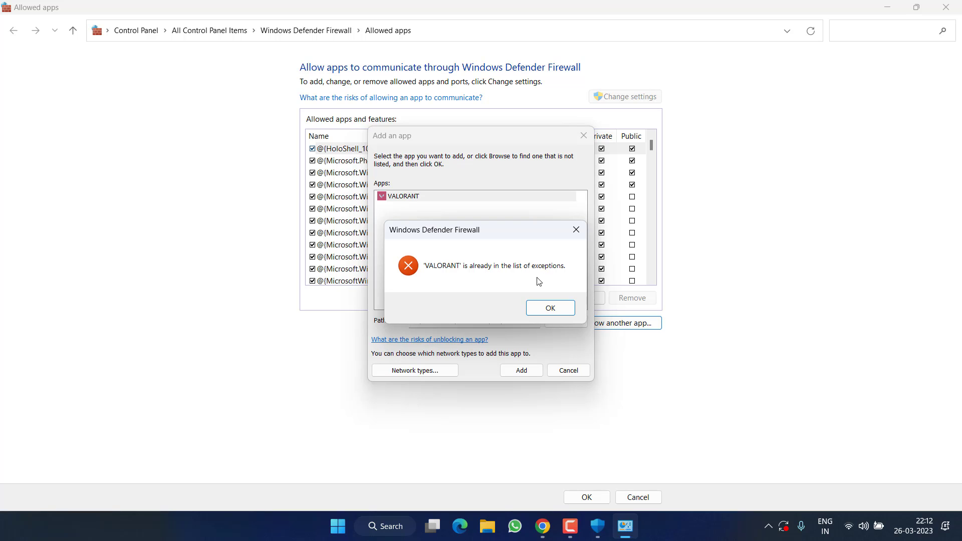
pyautogui.click(550, 307)
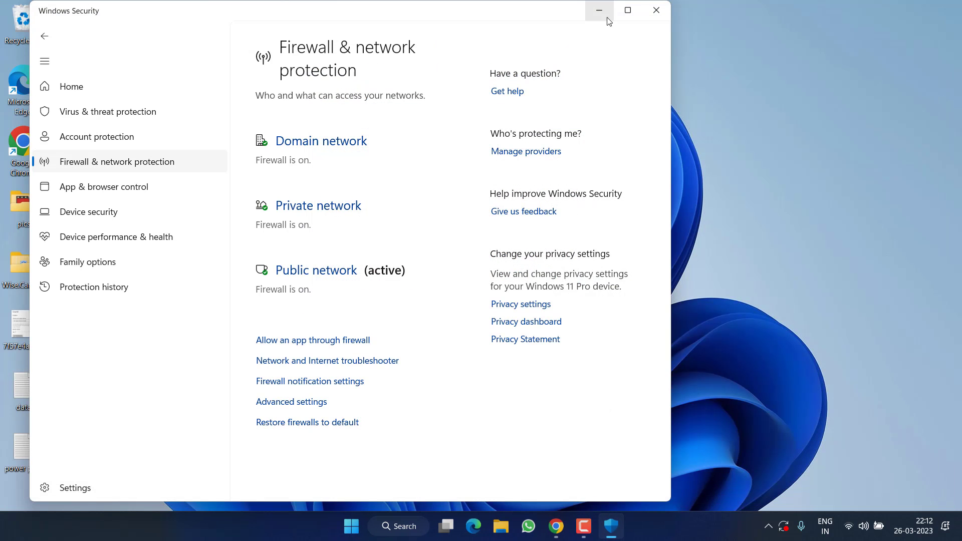
# Close the Windows Security window to return to the desktop.
pyautogui.click(598, 10)
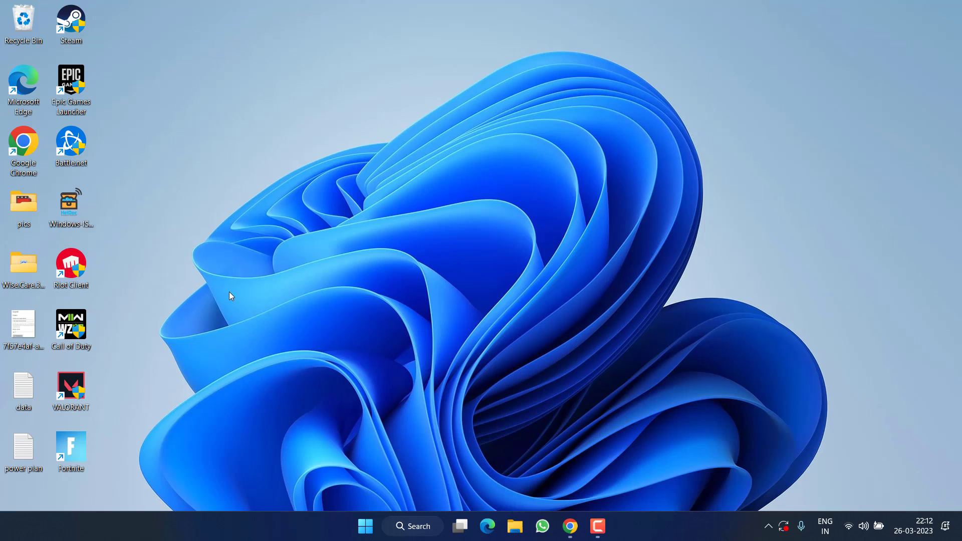
pyautogui.moveTo(920, 414)
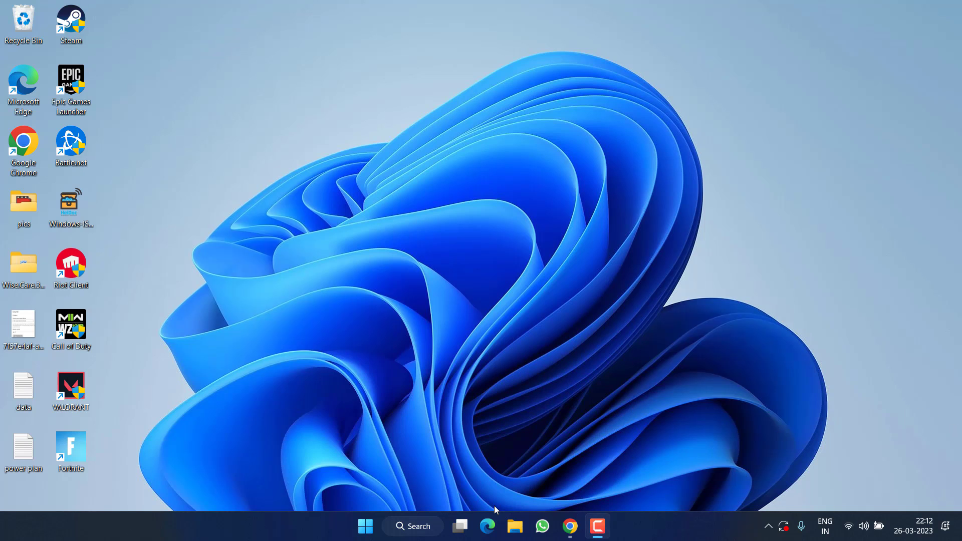
pyautogui.click(767, 527)
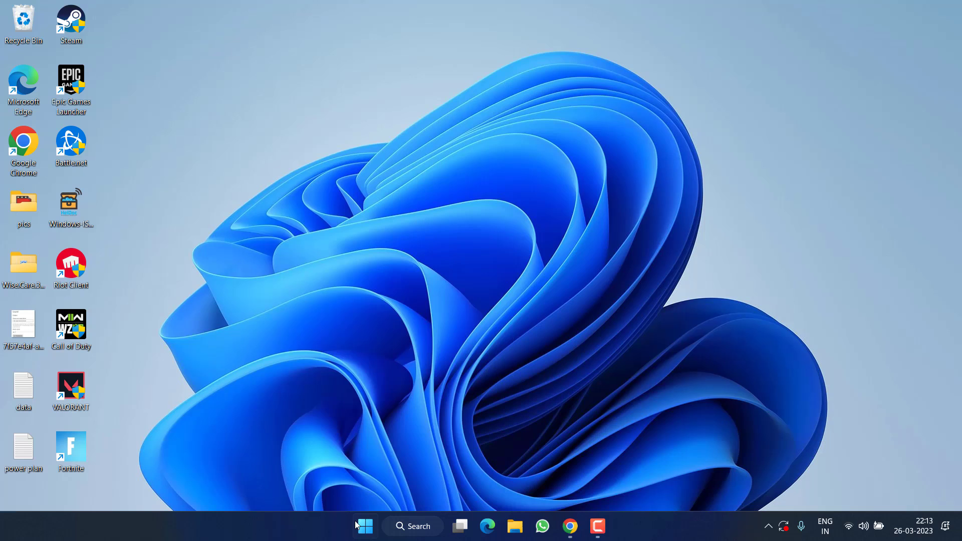
# Search for cmd and launch Command Prompt as administrator.
pyautogui.write('cmd')
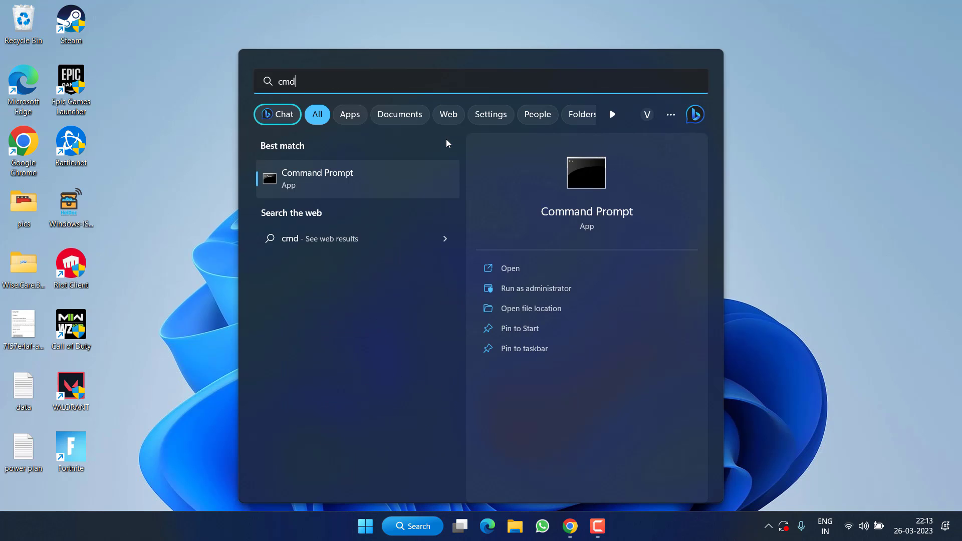
pyautogui.moveTo(535, 288)
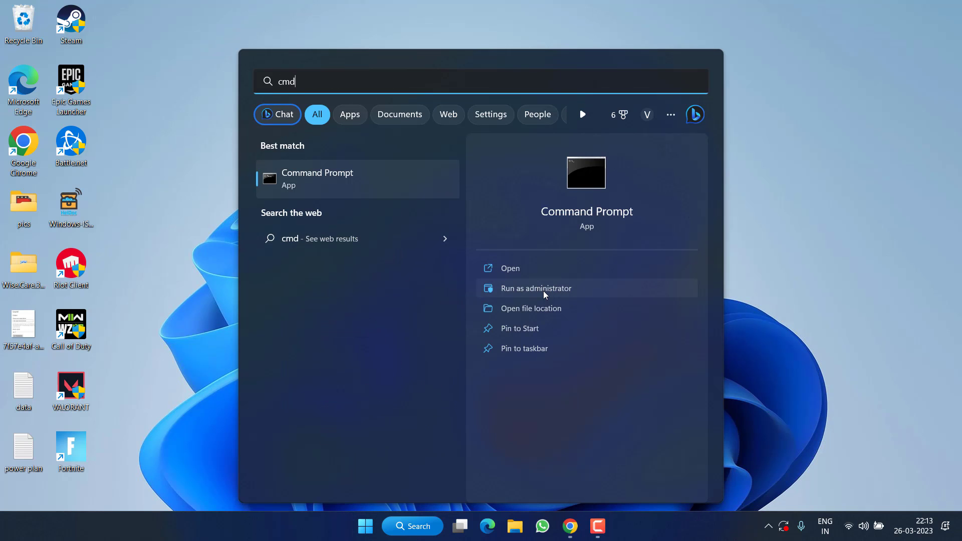
pyautogui.click(535, 289)
pyautogui.write('sc del')
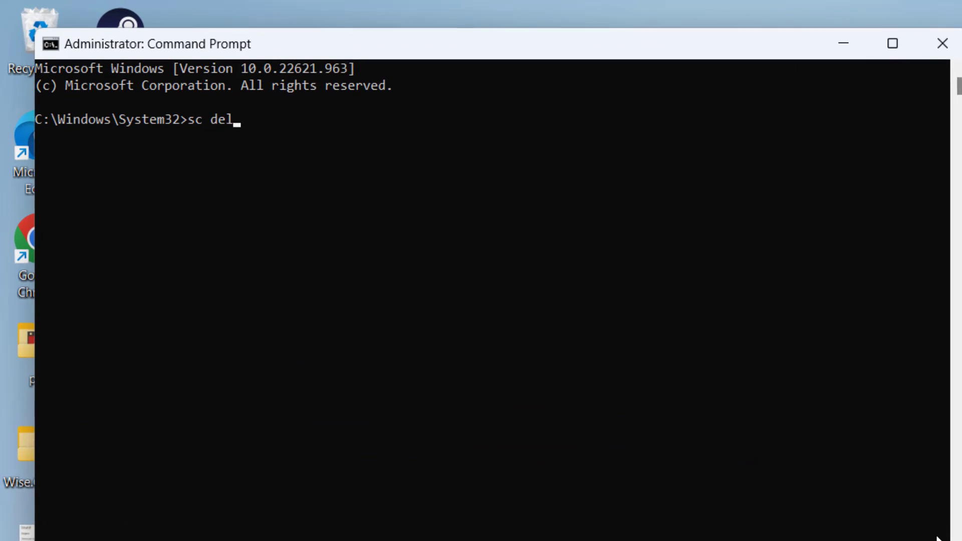
# Run 'sc delete vgc' and 'sc delete vgk' to remove both Vanguard services.
pyautogui.write('ete vgc')
pyautogui.write('sc')
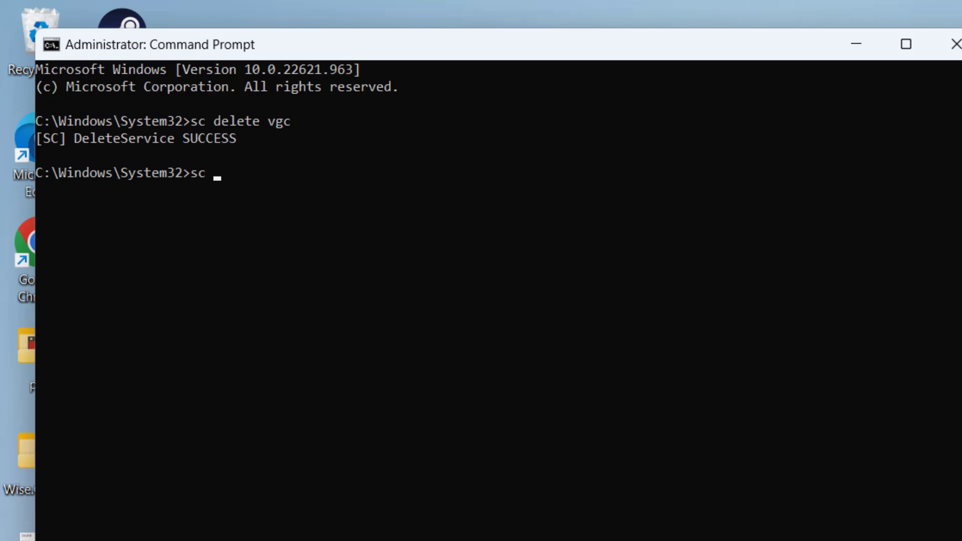
pyautogui.write('delete vgk')
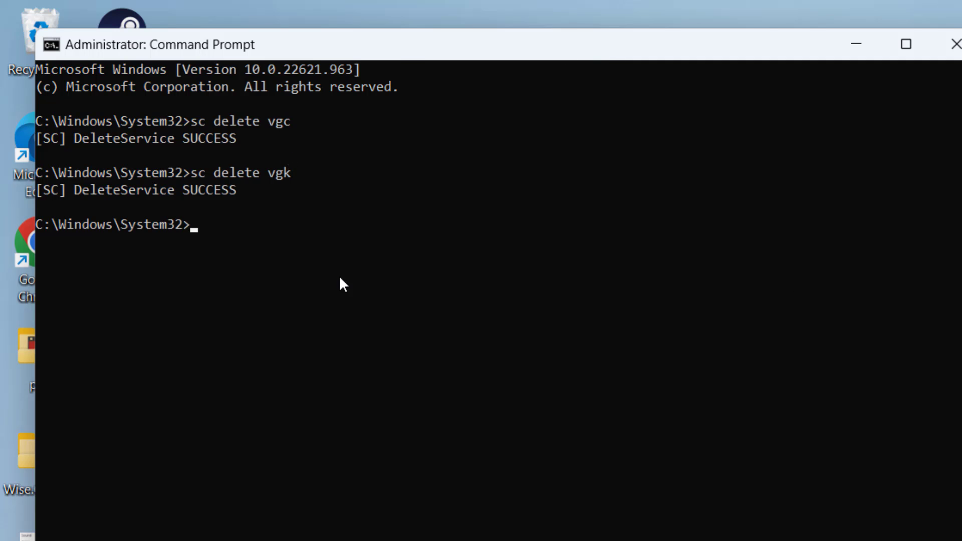
pyautogui.click(955, 44)
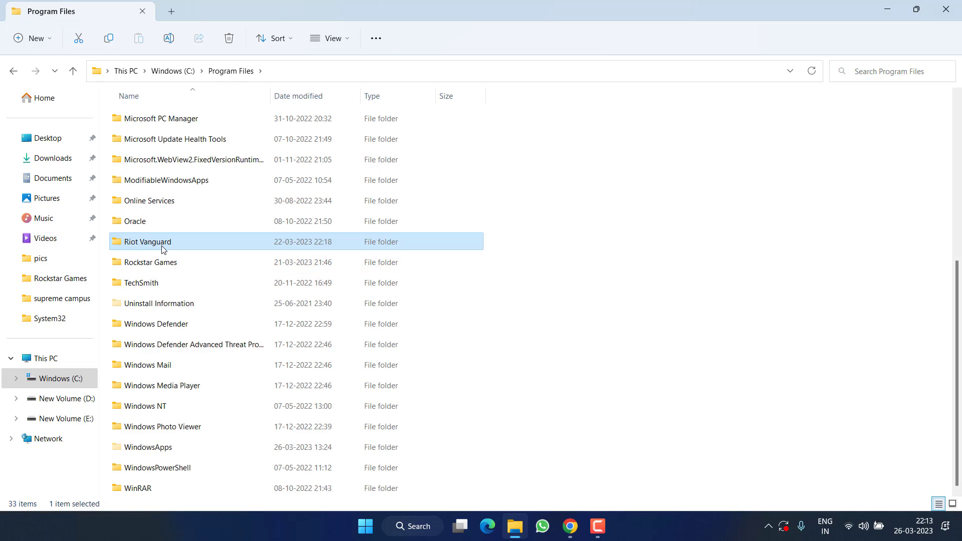
pyautogui.moveTo(162, 241)
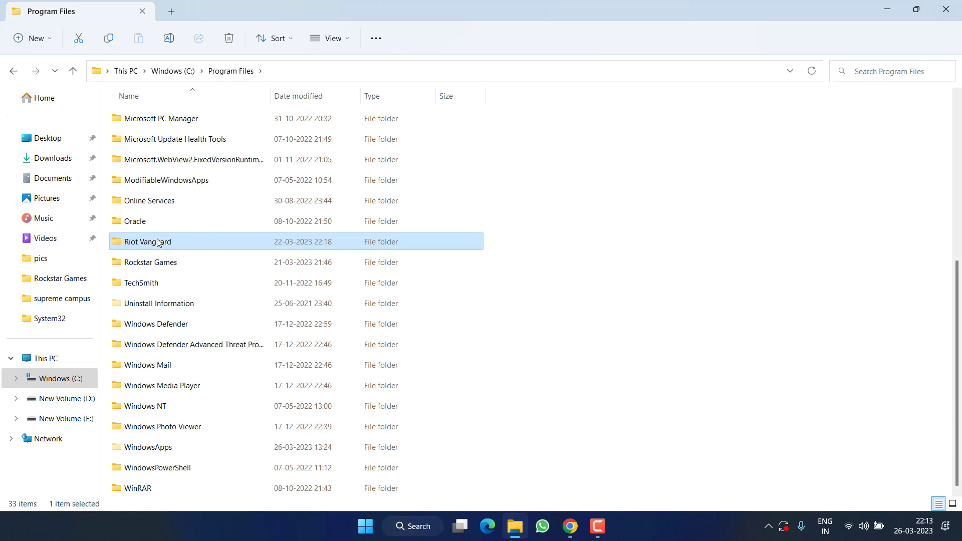
# Try deleting the Riot Vanguard folder and answer the Folder In Use warning.
pyautogui.rightClick(147, 241)
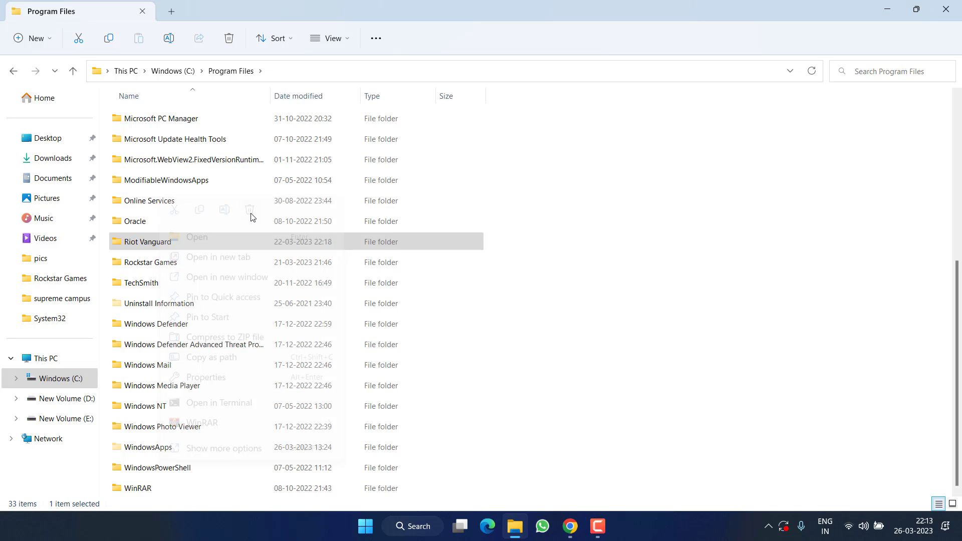
pyautogui.click(250, 210)
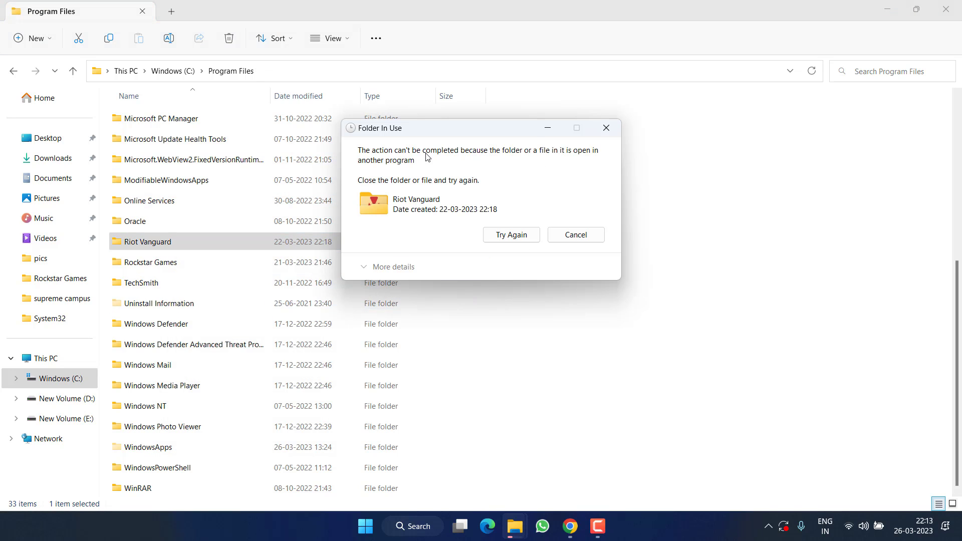
pyautogui.click(574, 234)
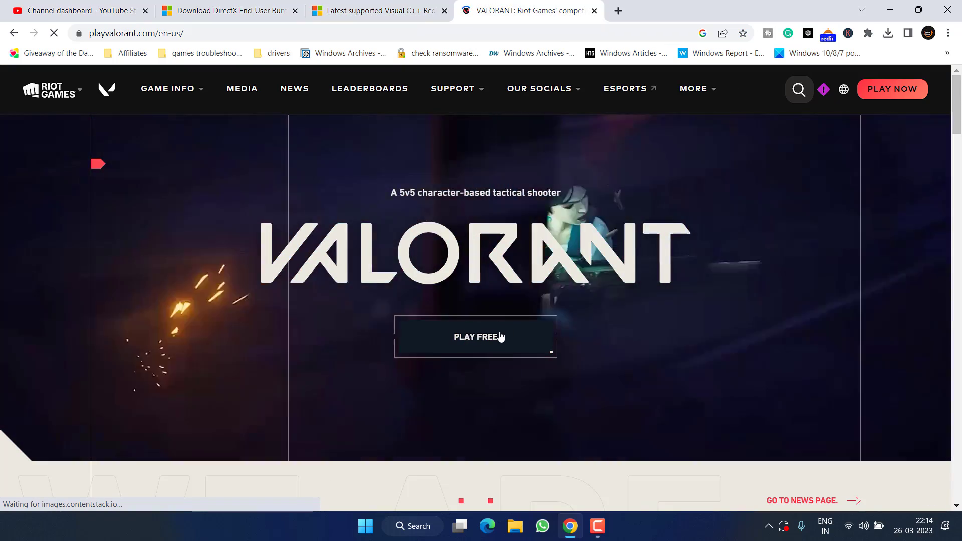
# Click PLAY FREE on playvalorant.com to start the free VALORANT download.
pyautogui.click(475, 336)
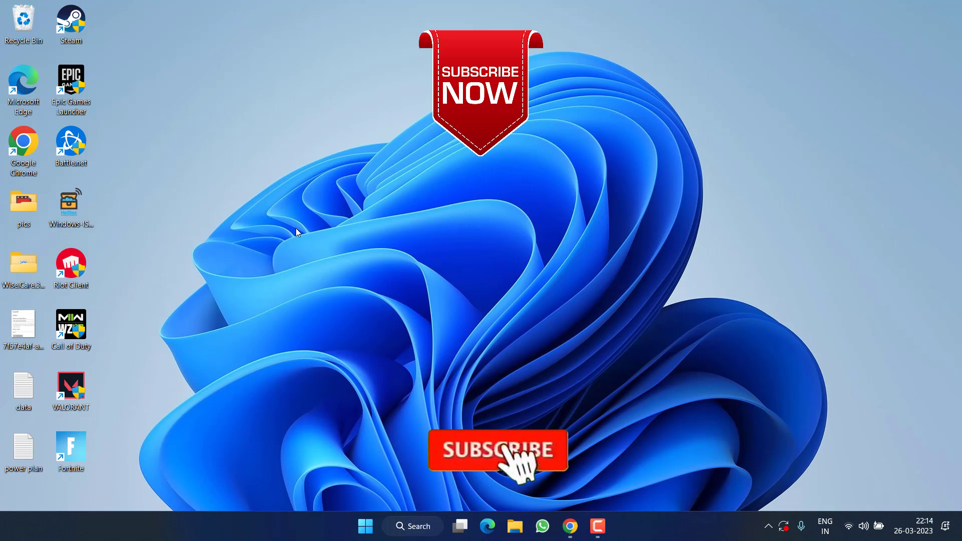
pyautogui.click(497, 450)
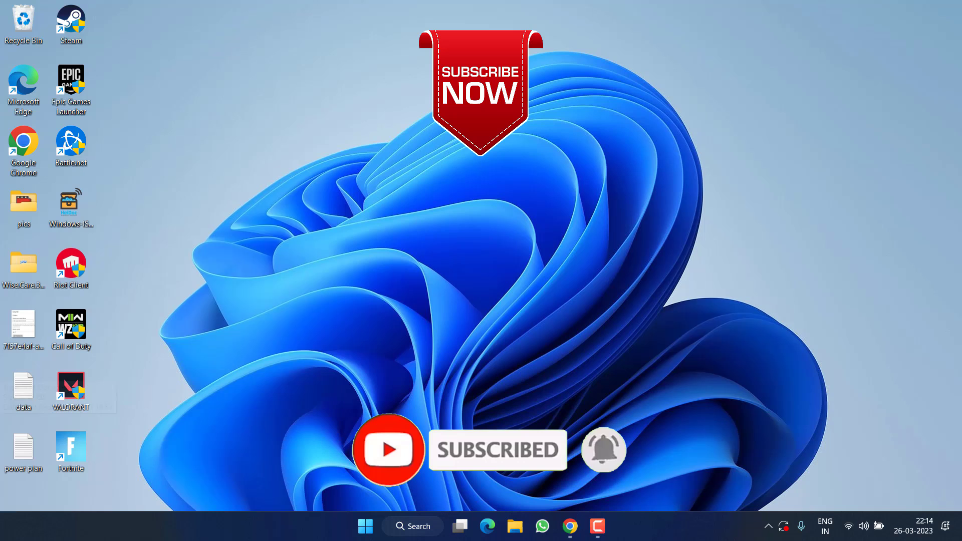
pyautogui.moveTo(70, 386)
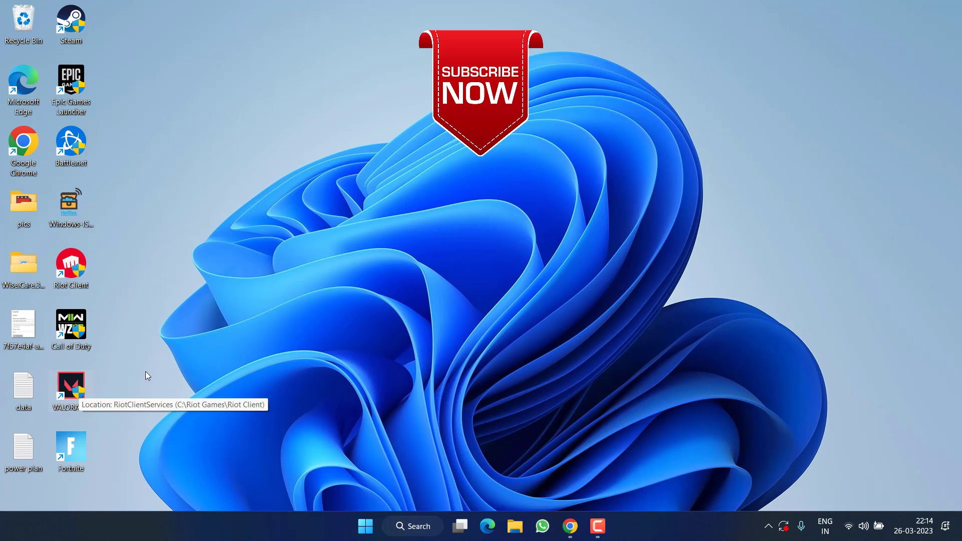
pyautogui.moveTo(749, 162)
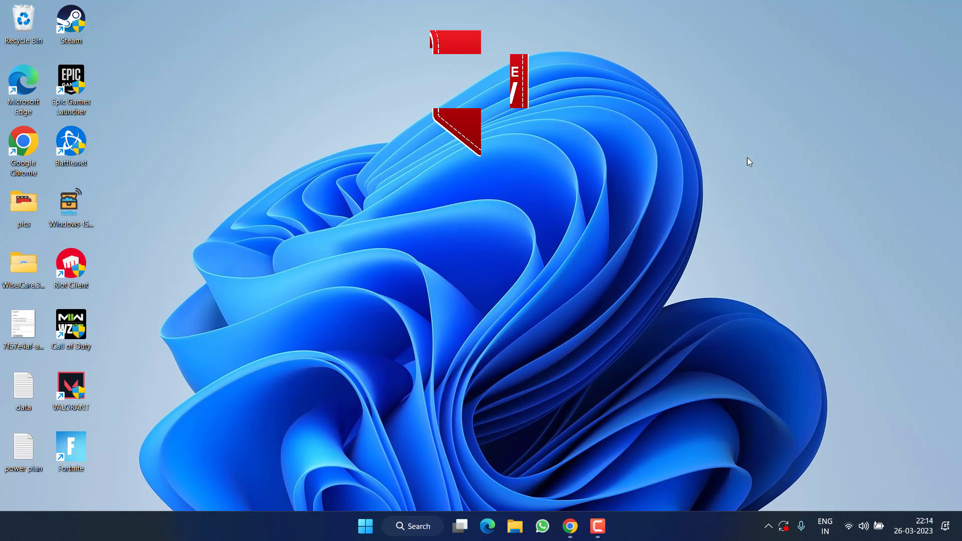